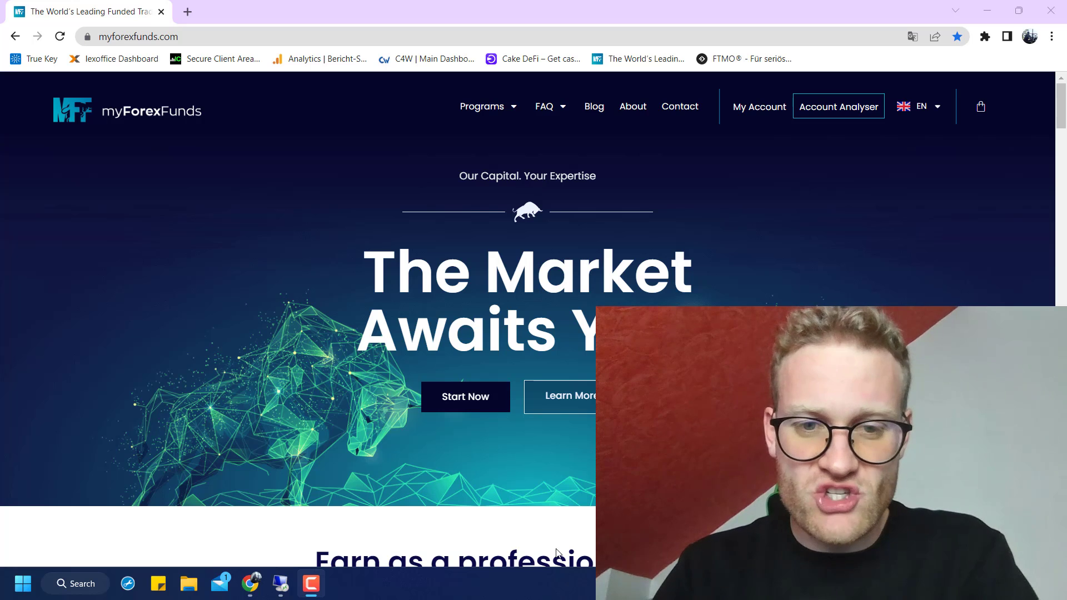
mouse_move(442, 455)
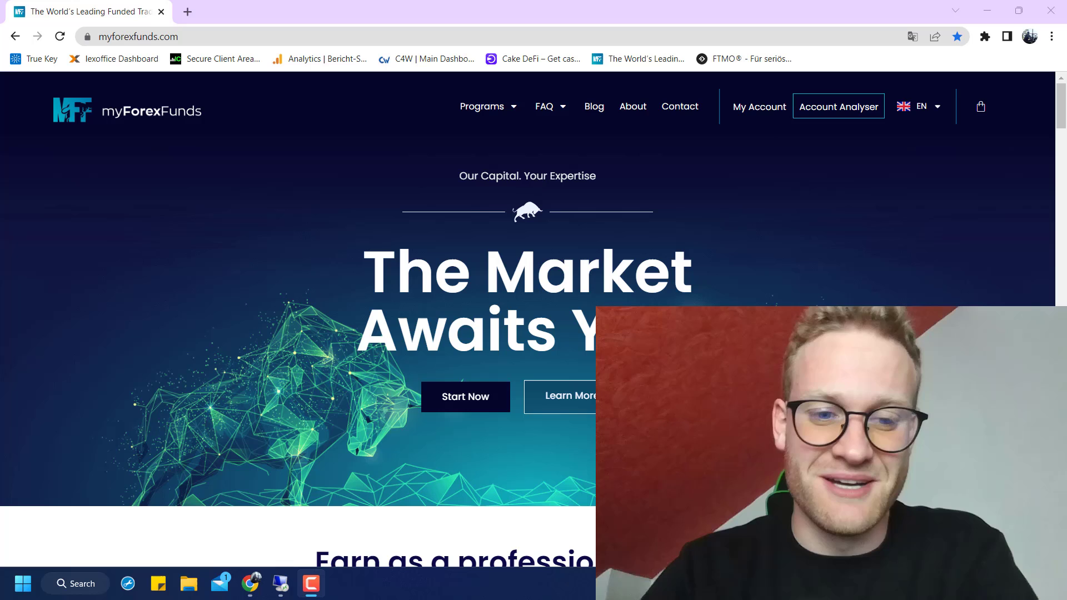
mouse_move(418, 333)
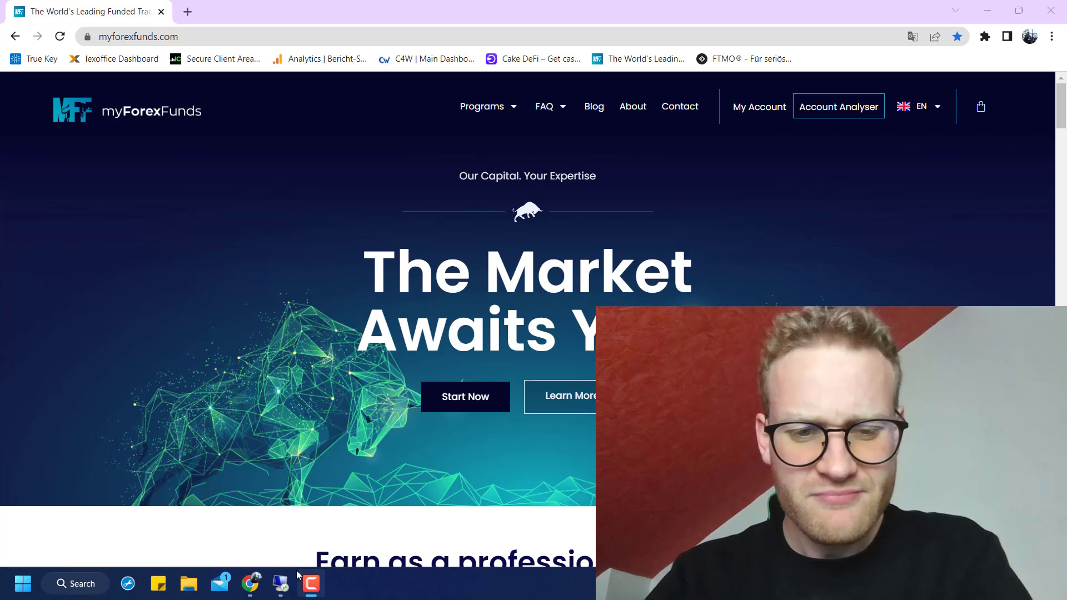
mouse_move(240, 552)
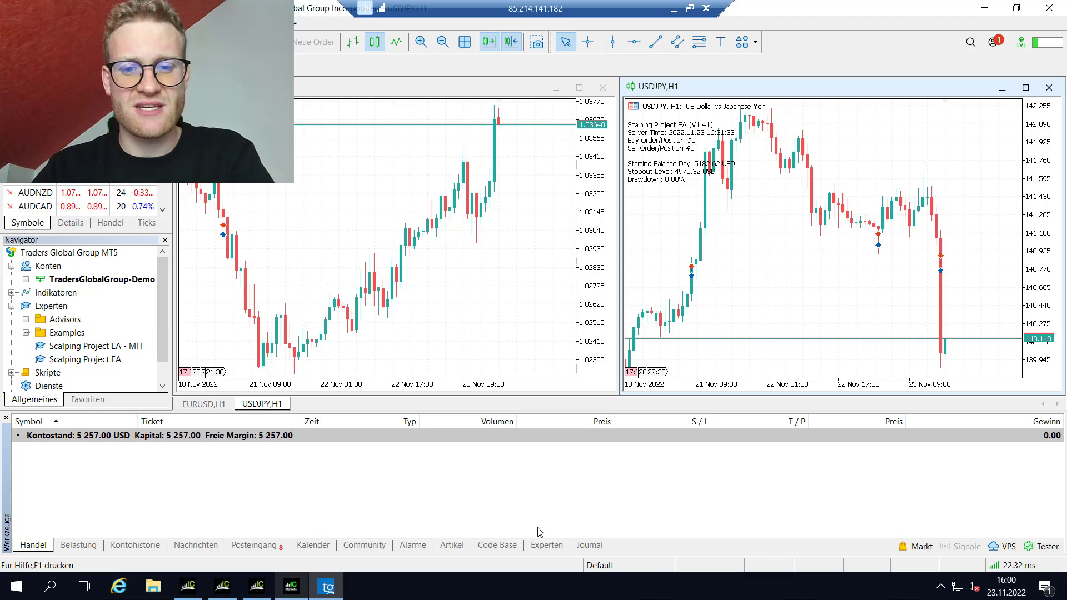
mouse_move(481, 227)
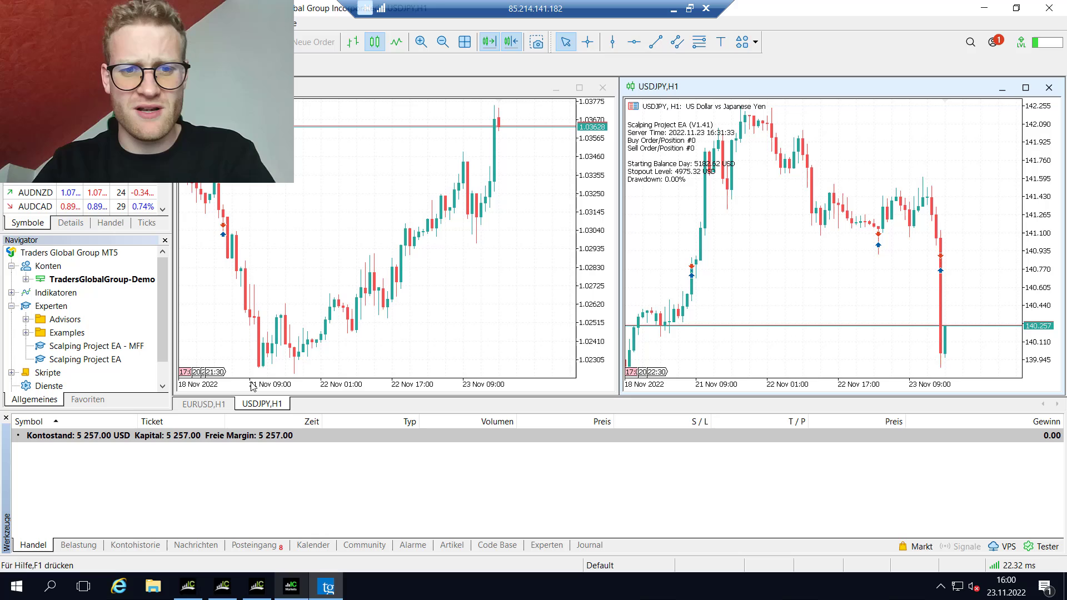
mouse_move(346, 388)
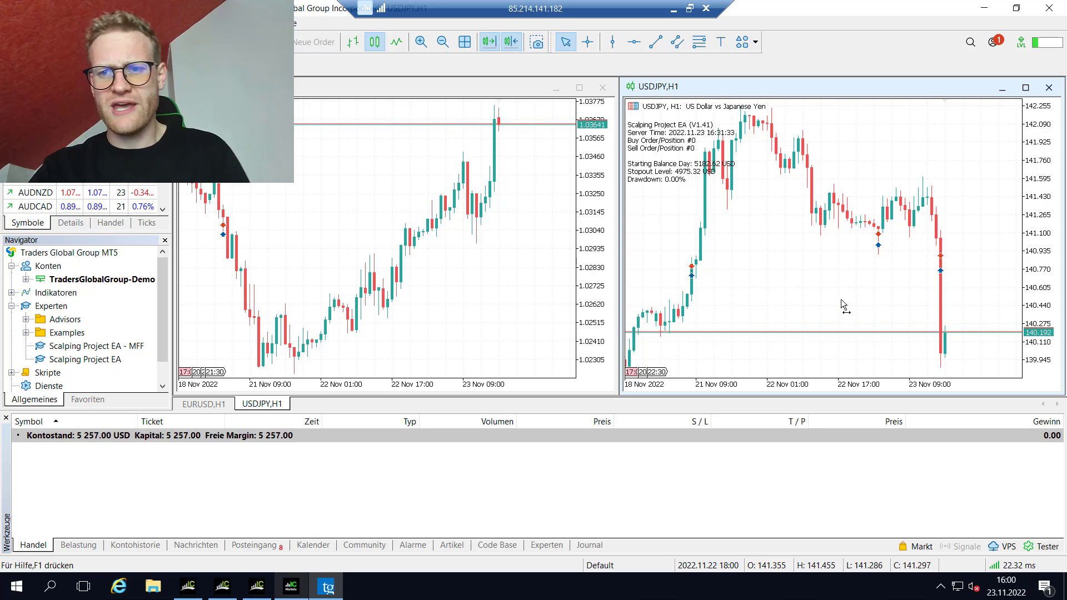
Show MetaTrader 5's account history of six closed EURUSD and USDJPY trades.
left_click(587, 41)
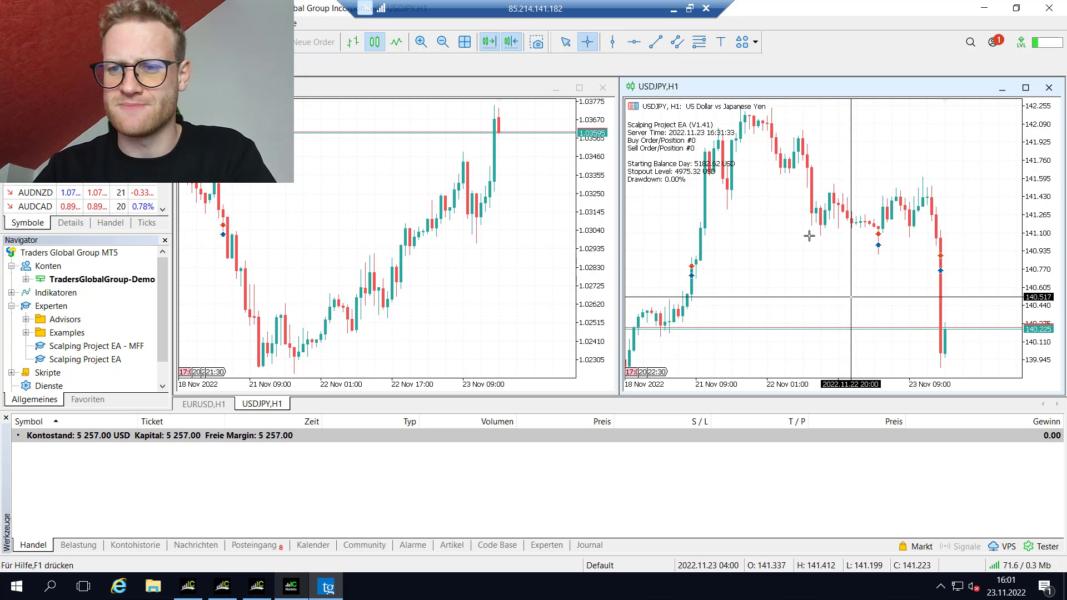
mouse_move(870, 237)
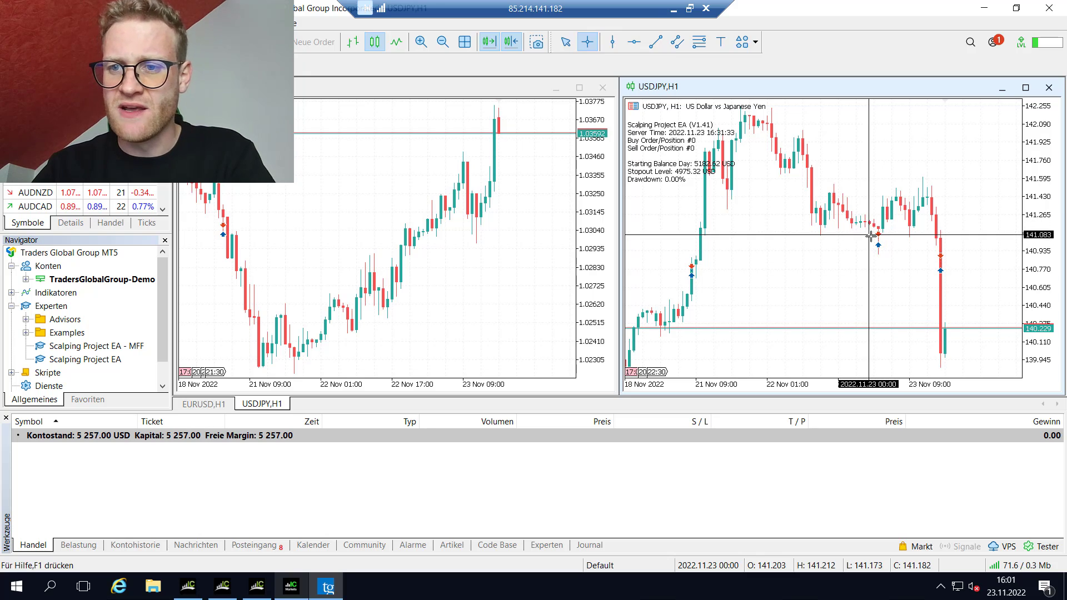
mouse_move(880, 256)
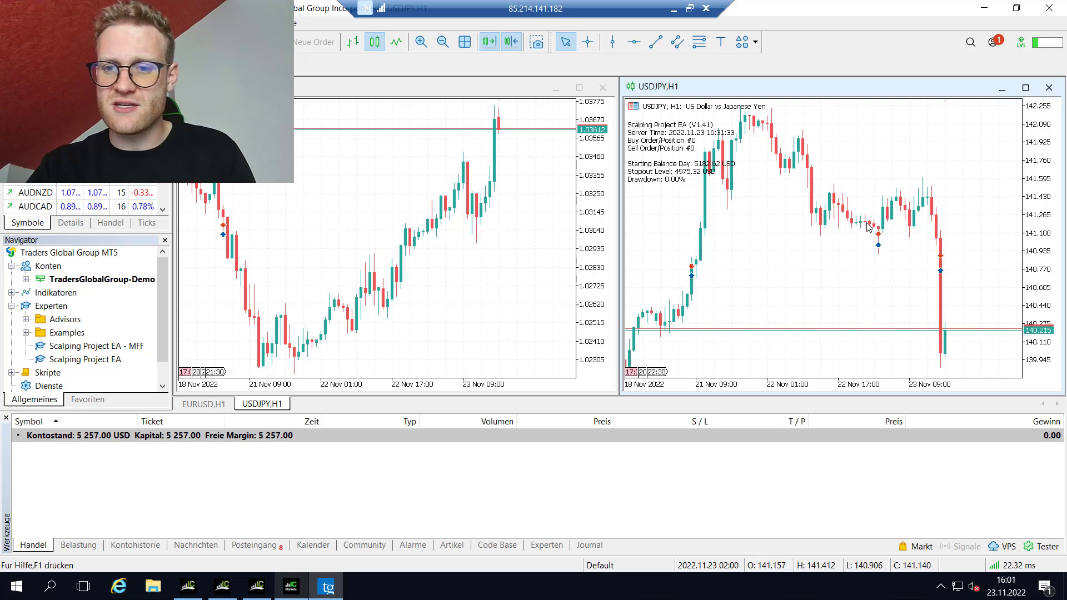
left_click(587, 41)
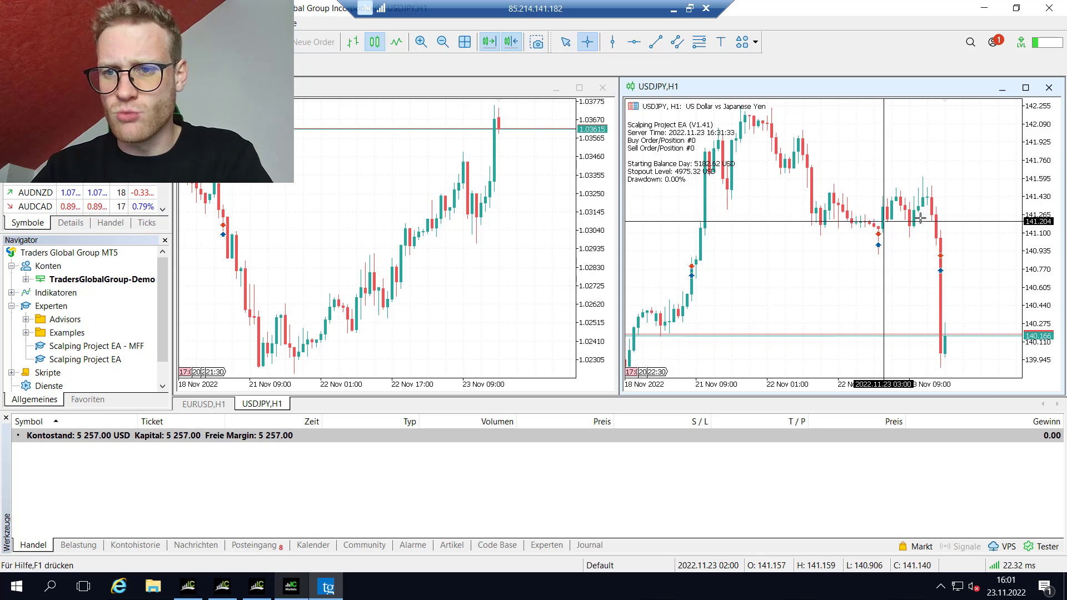
mouse_move(877, 257)
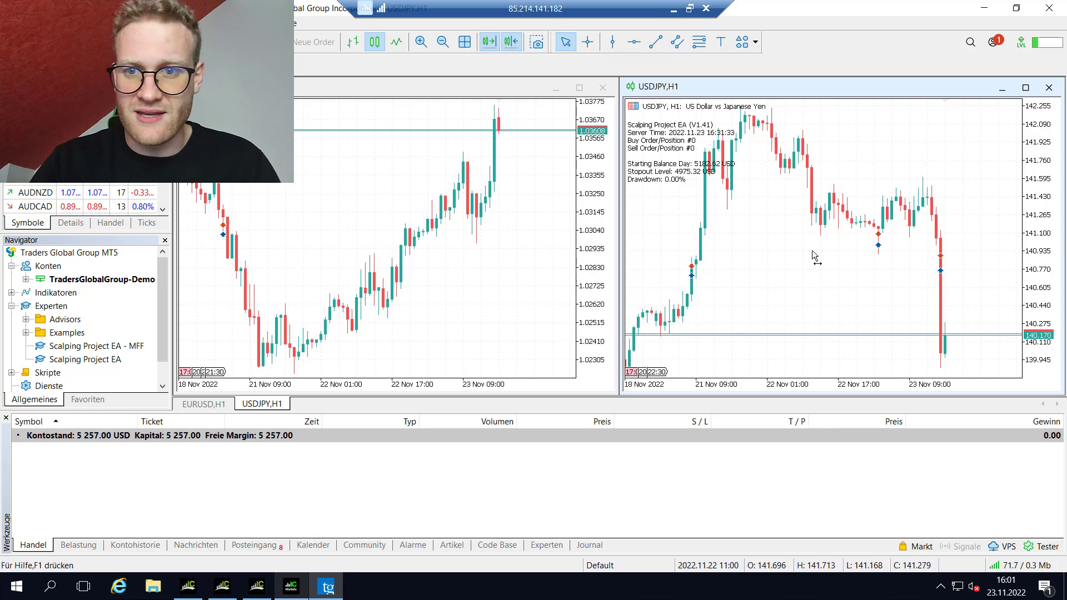
left_click(587, 42)
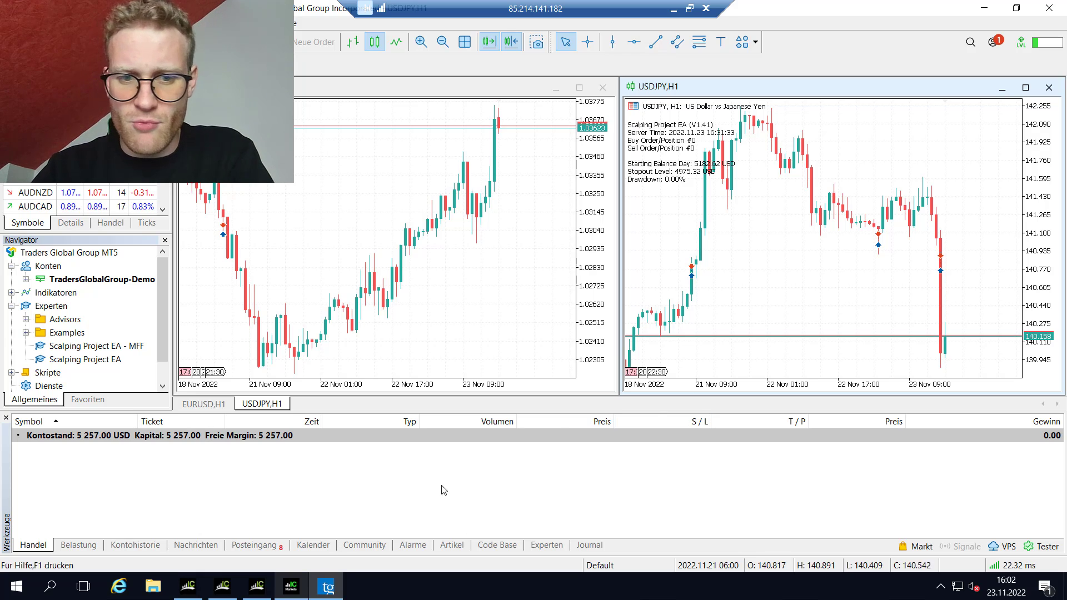
left_click(134, 545)
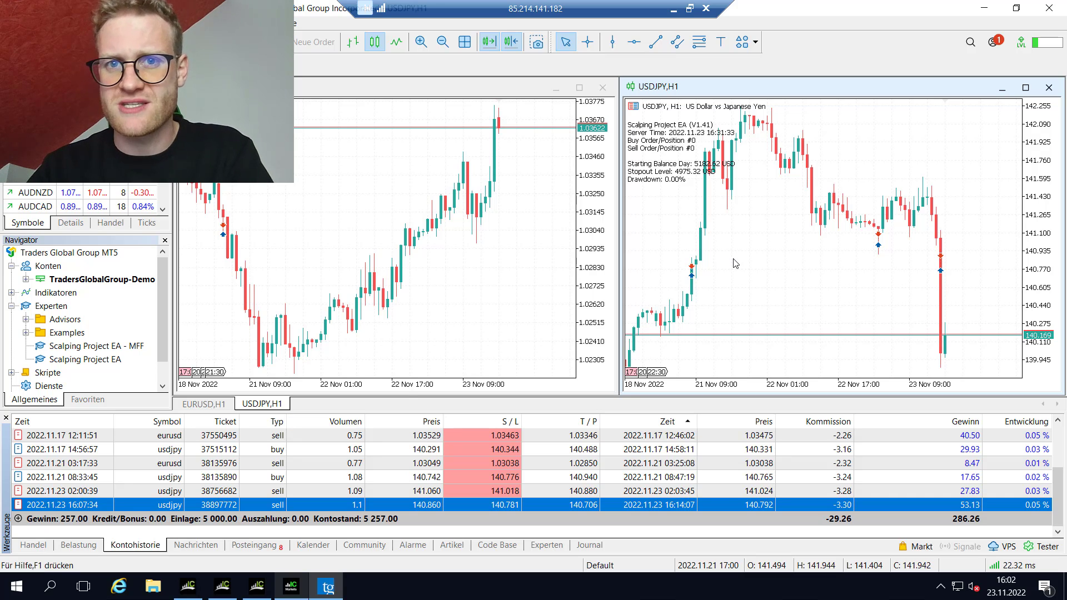
mouse_move(706, 509)
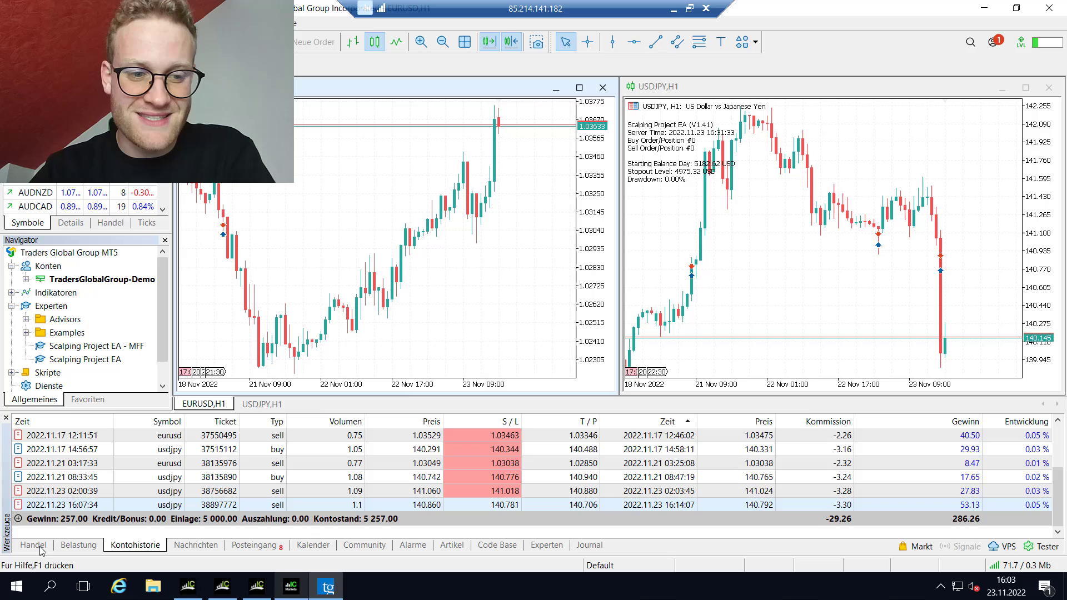
Return to the Handel panel showing no open positions and a 5 257.00 USD balance.
left_click(33, 545)
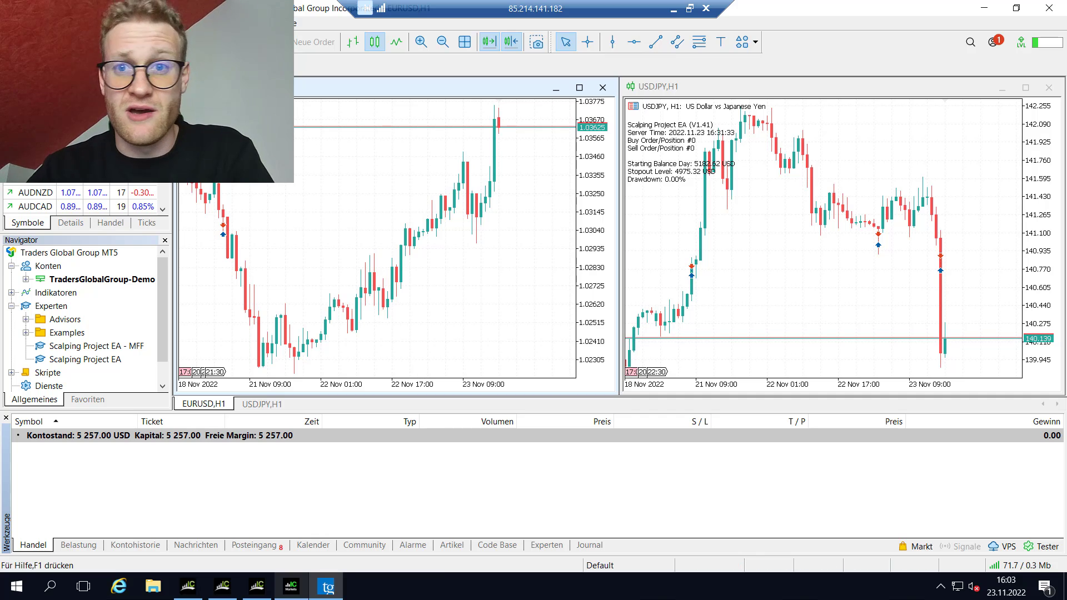
mouse_move(291, 586)
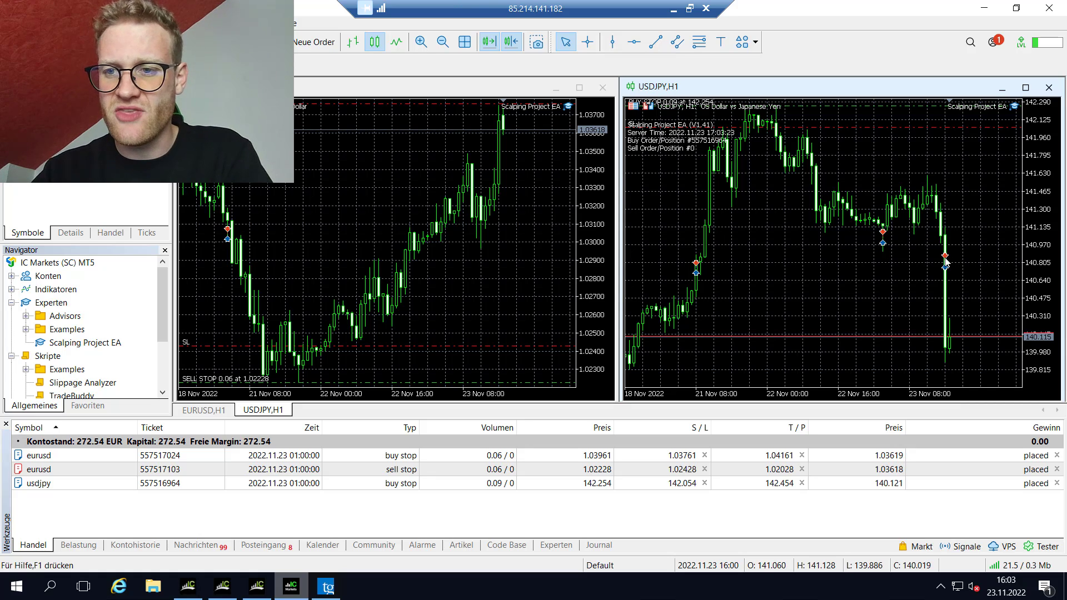
left_click(587, 41)
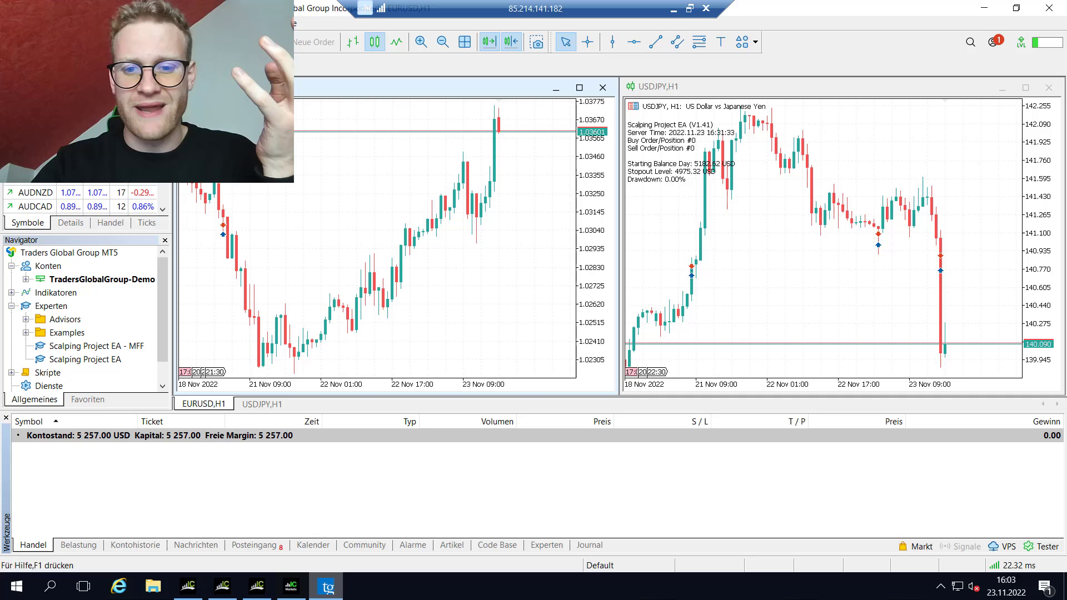
mouse_move(466, 220)
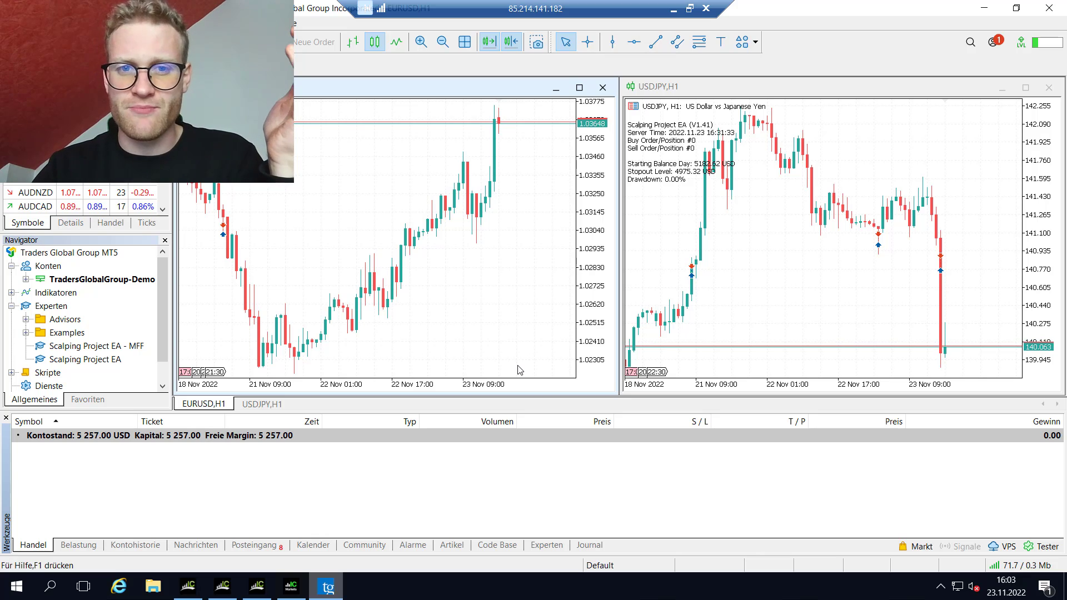
mouse_move(424, 287)
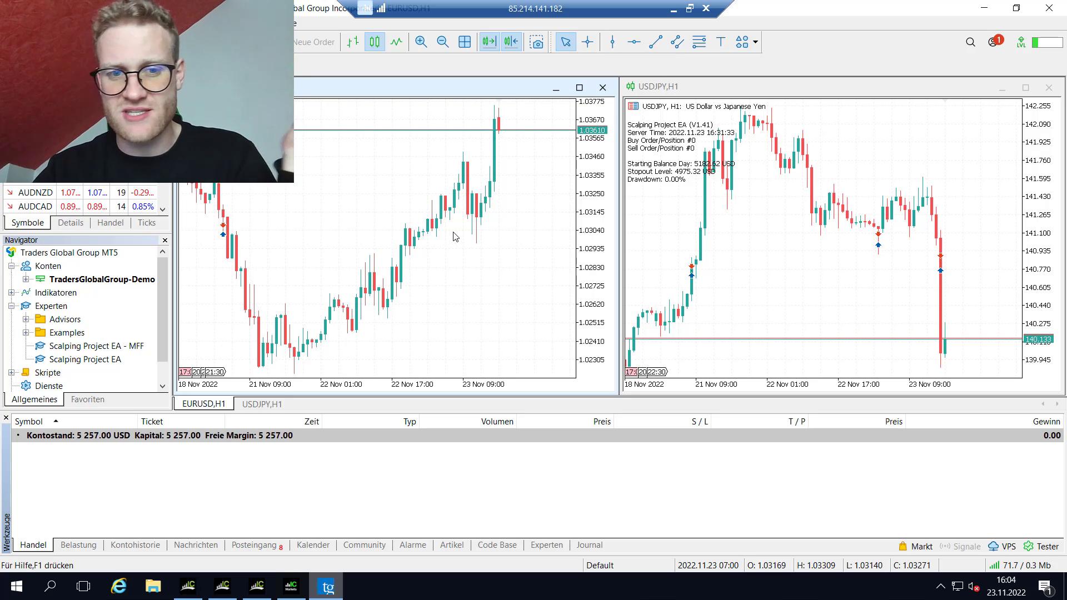
mouse_move(476, 361)
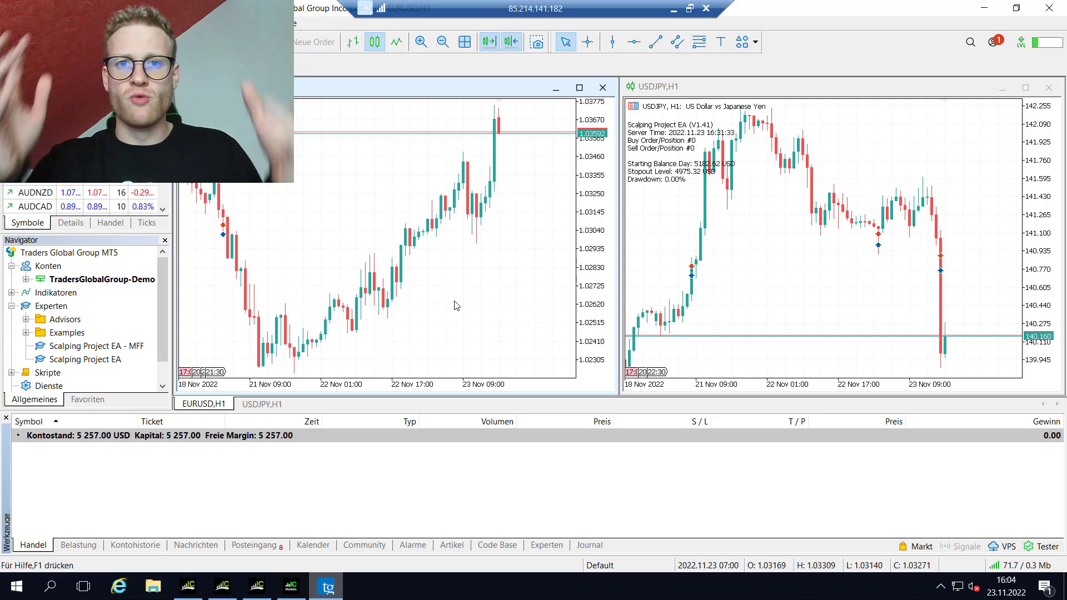
mouse_move(468, 523)
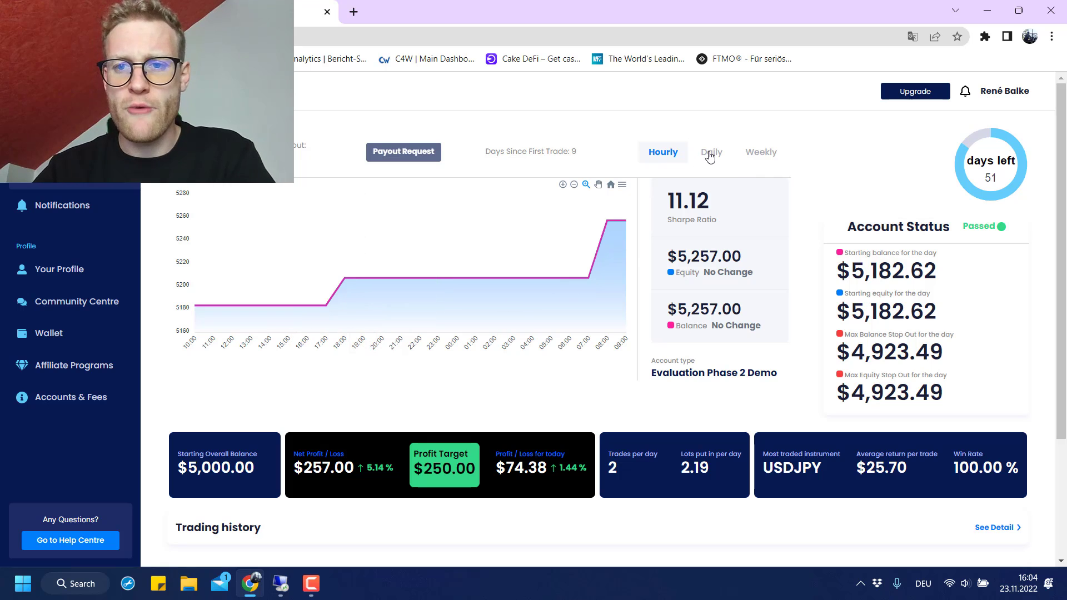
Switch the balance chart to daily intervals, showing growth from 5,000 to 5,257.
left_click(711, 151)
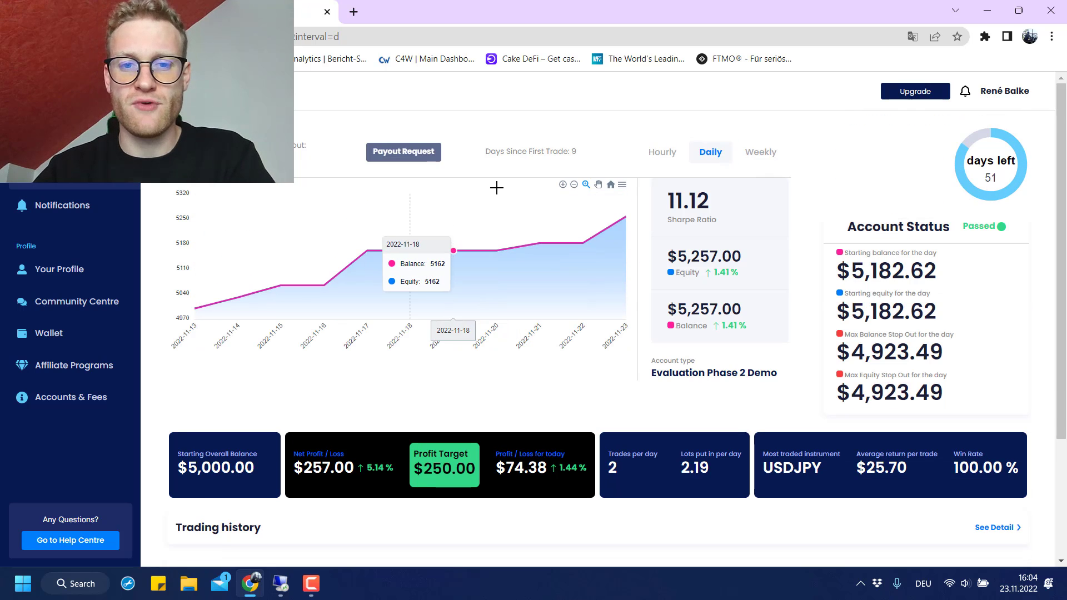
mouse_move(322, 284)
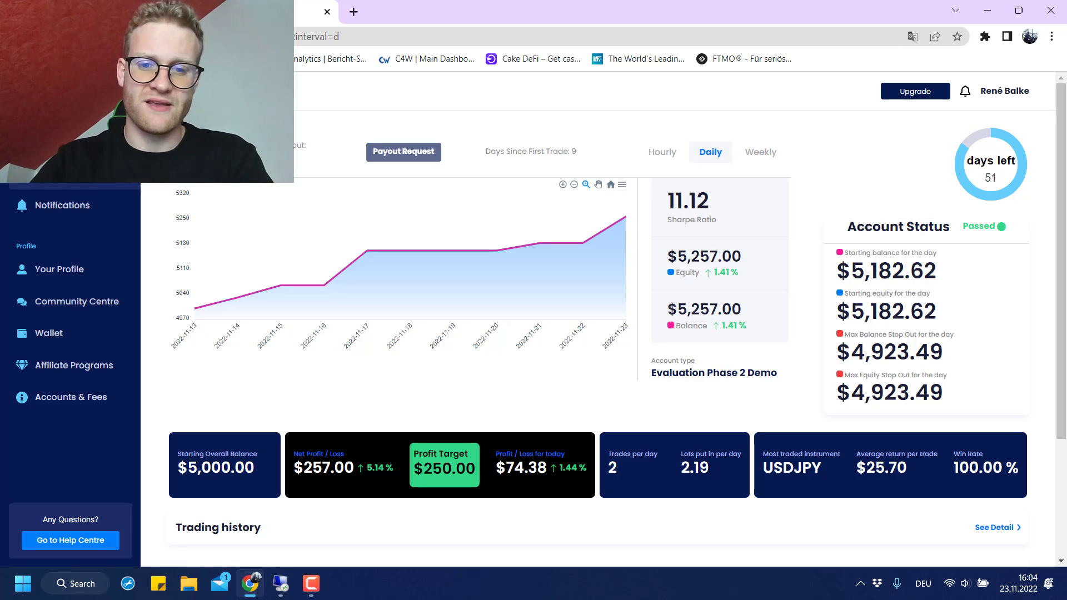
mouse_move(197, 312)
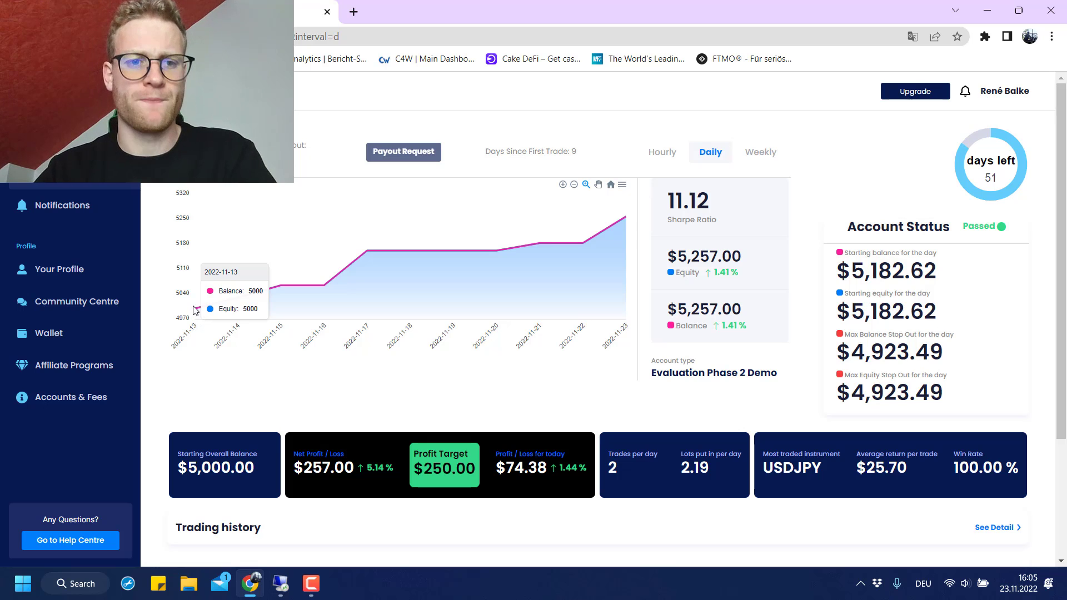
mouse_move(237, 297)
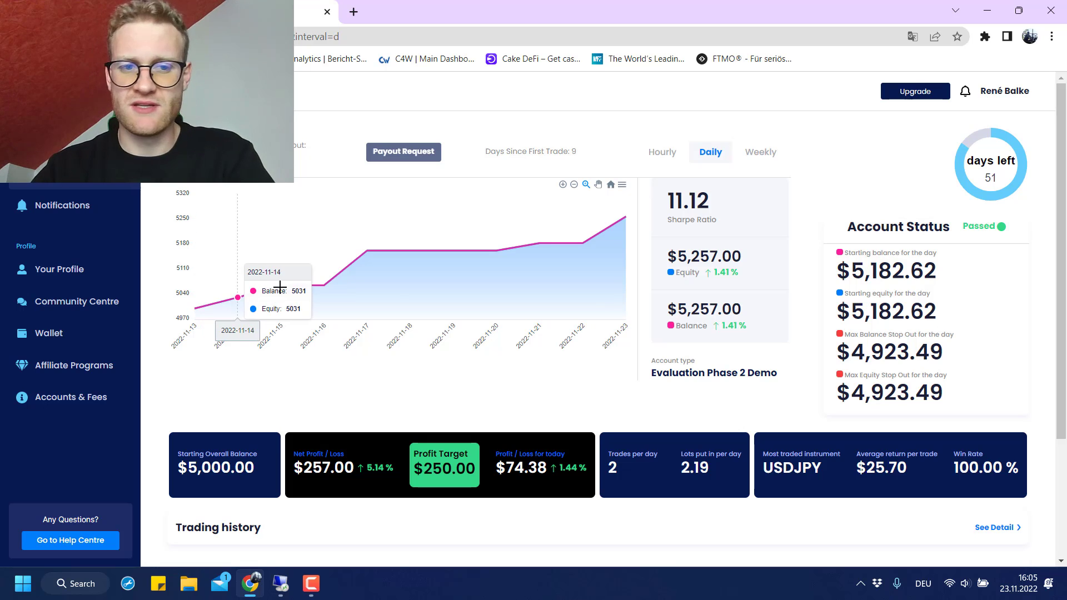
mouse_move(513, 240)
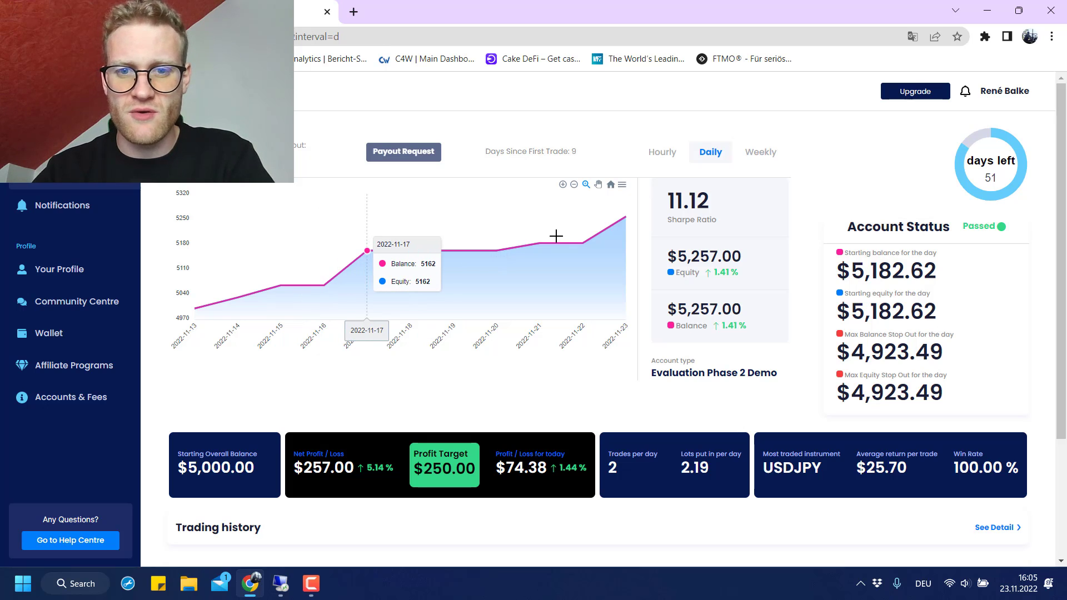
mouse_move(572, 240)
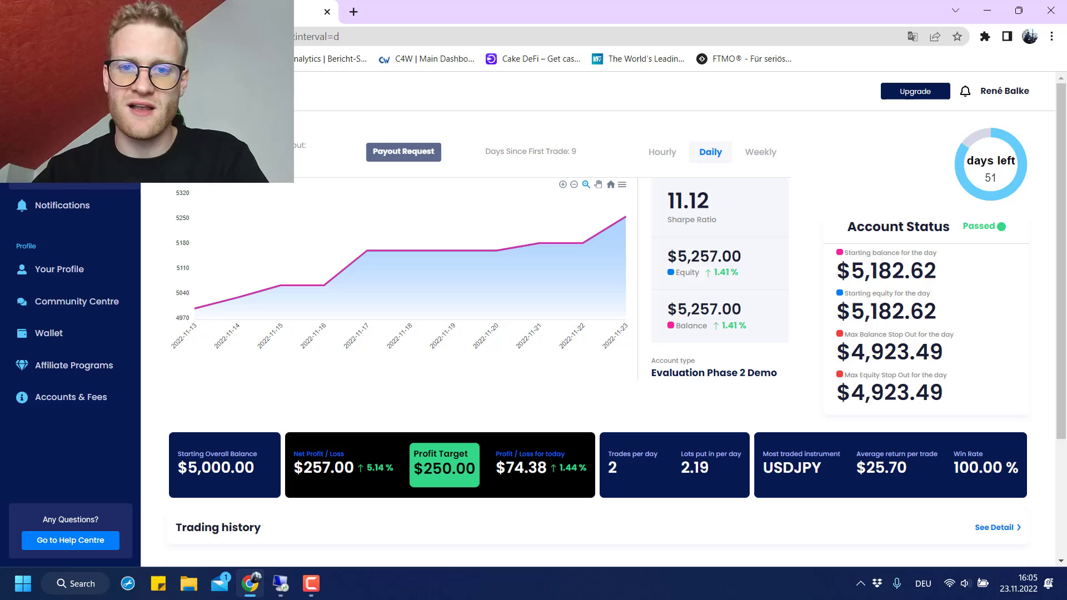
mouse_move(502, 504)
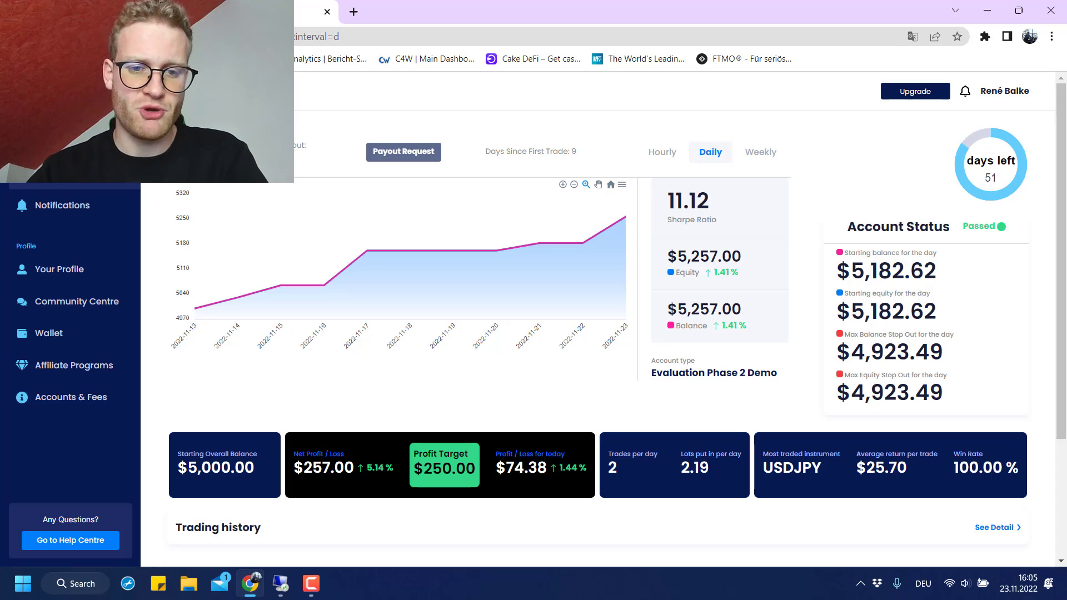
double_click(444, 468)
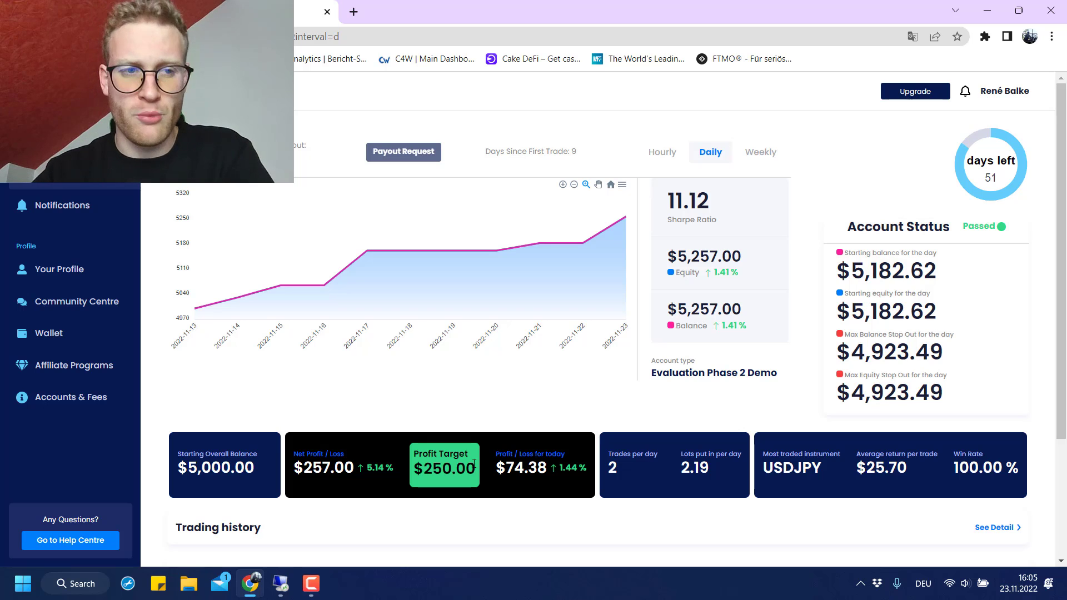
mouse_move(354, 251)
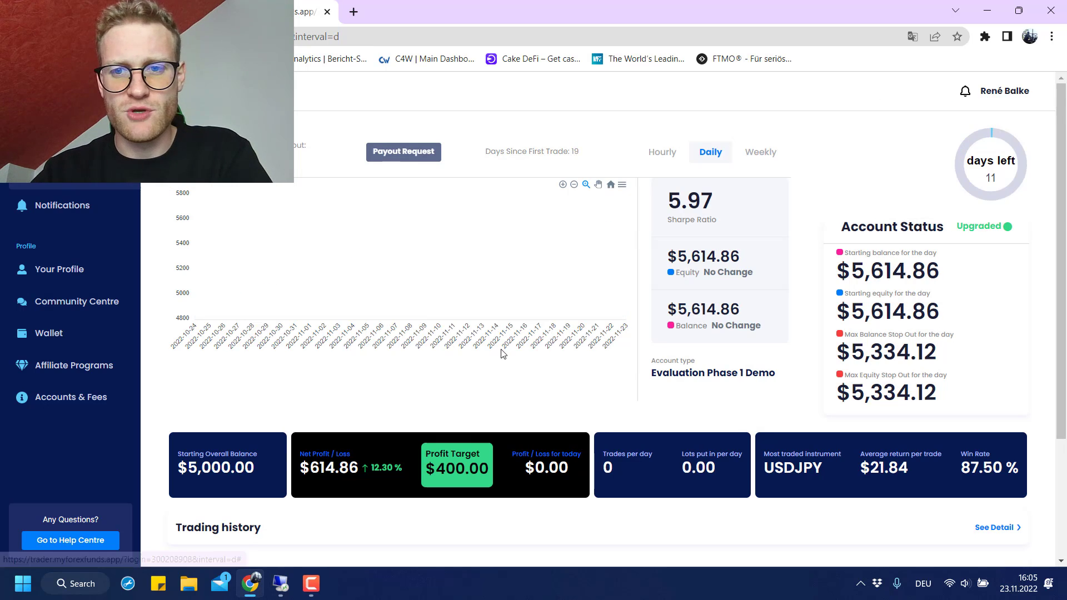
left_click(709, 152)
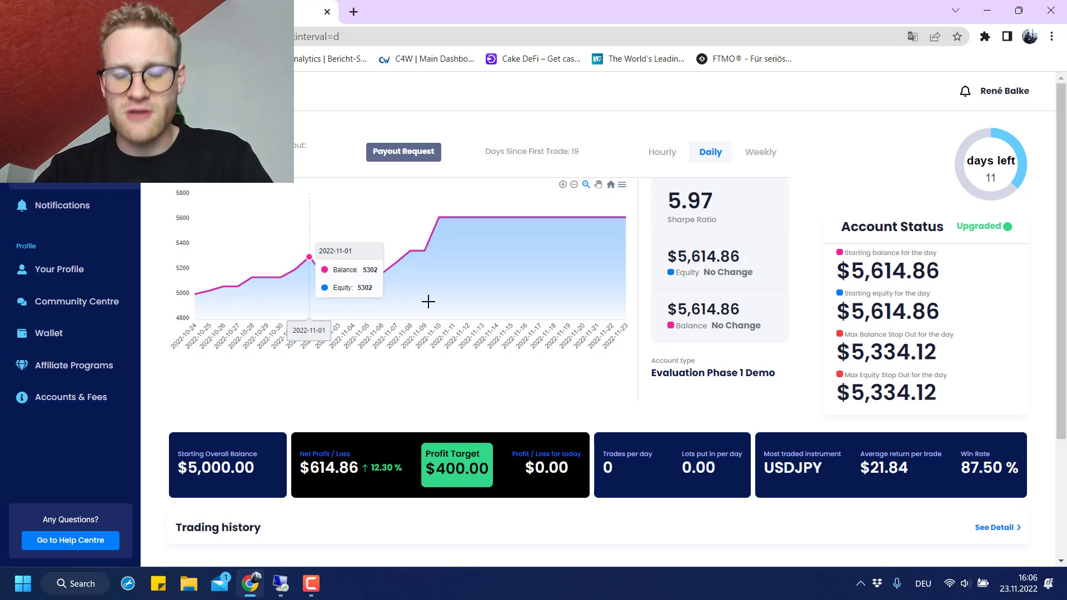
mouse_move(658, 359)
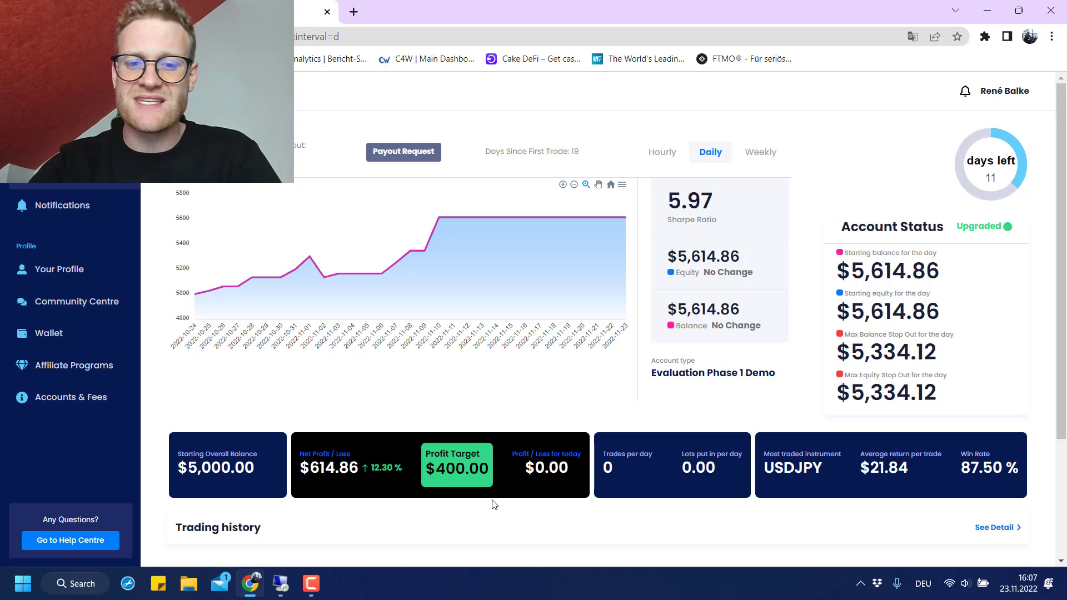
mouse_move(495, 594)
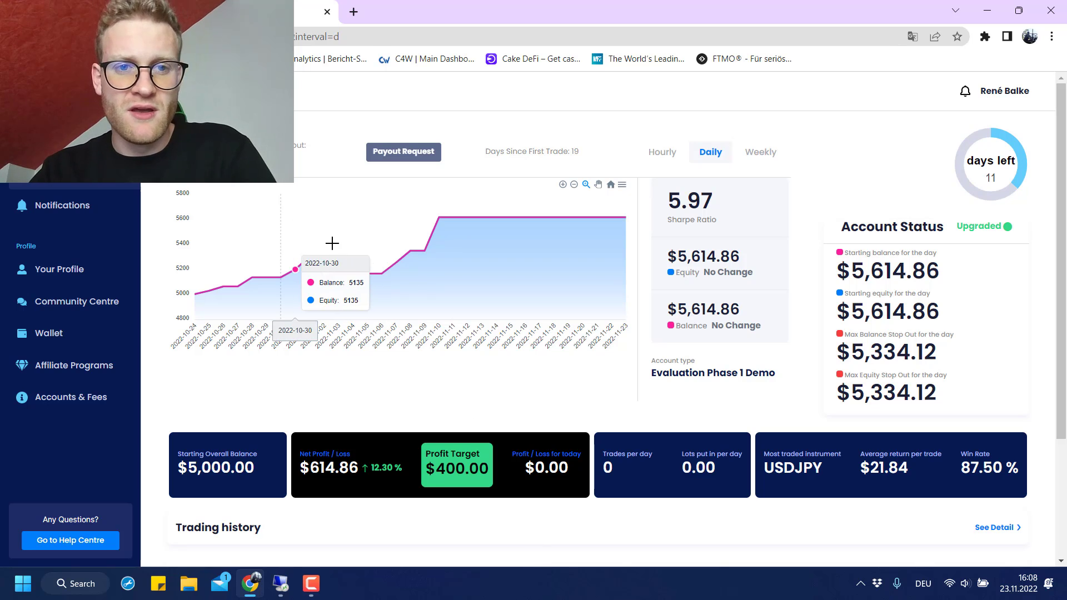
mouse_move(435, 266)
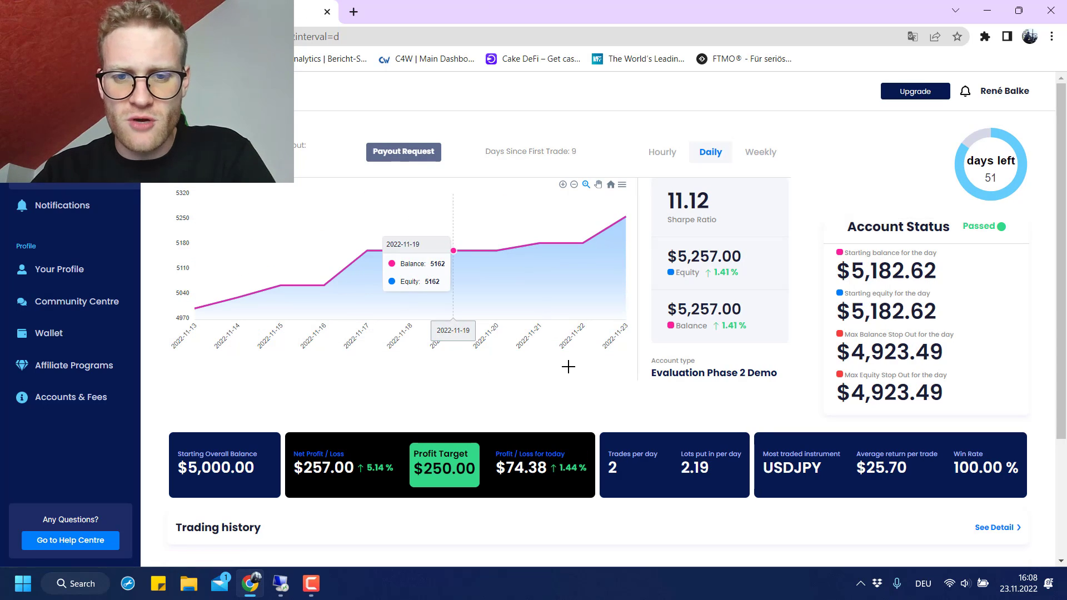
mouse_move(495, 418)
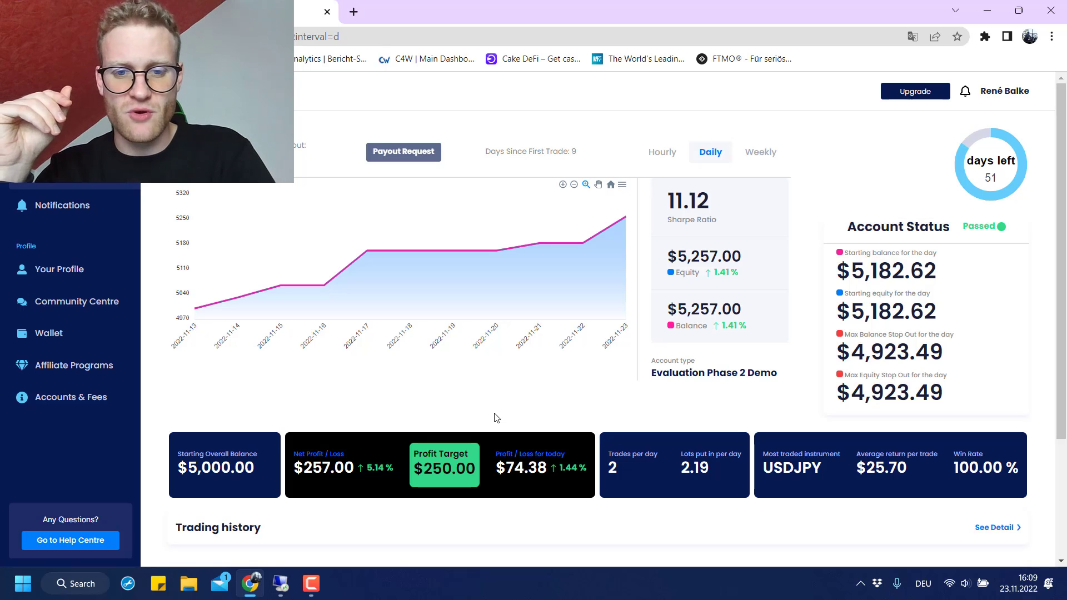
mouse_move(557, 506)
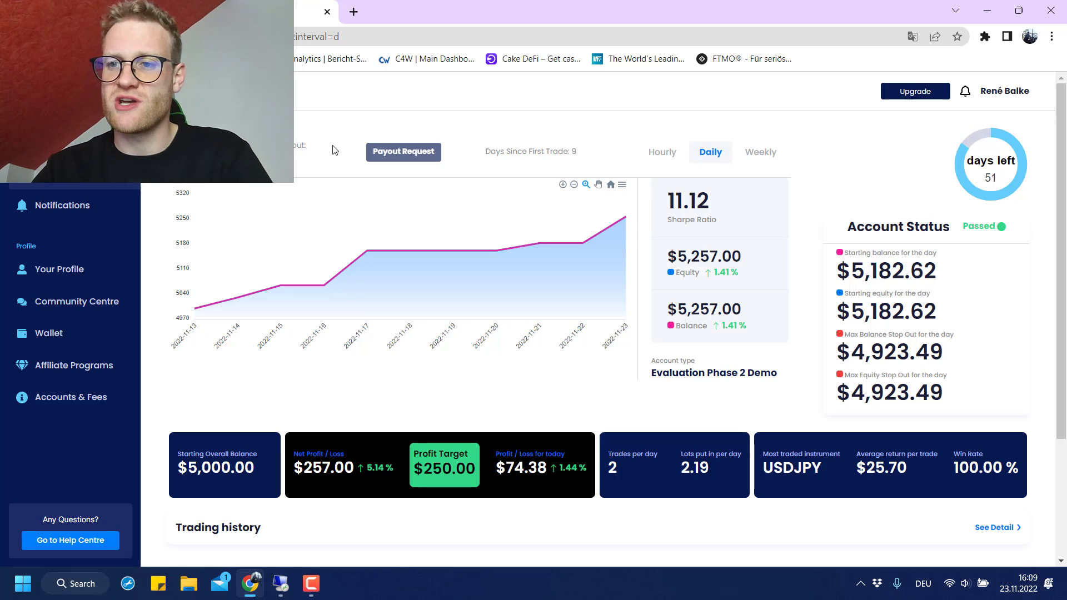
mouse_move(502, 390)
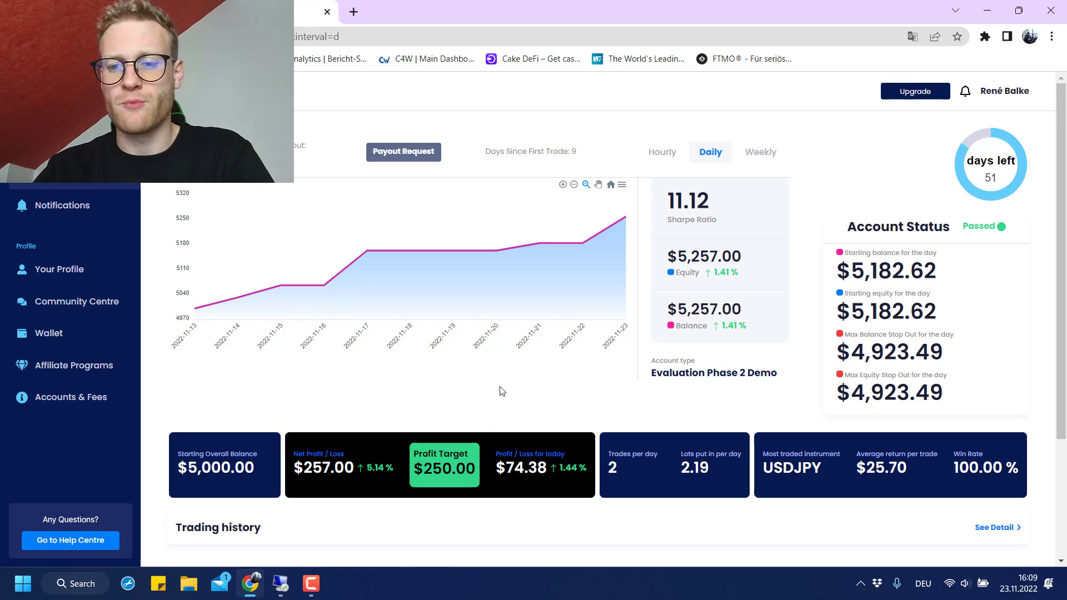
mouse_move(429, 353)
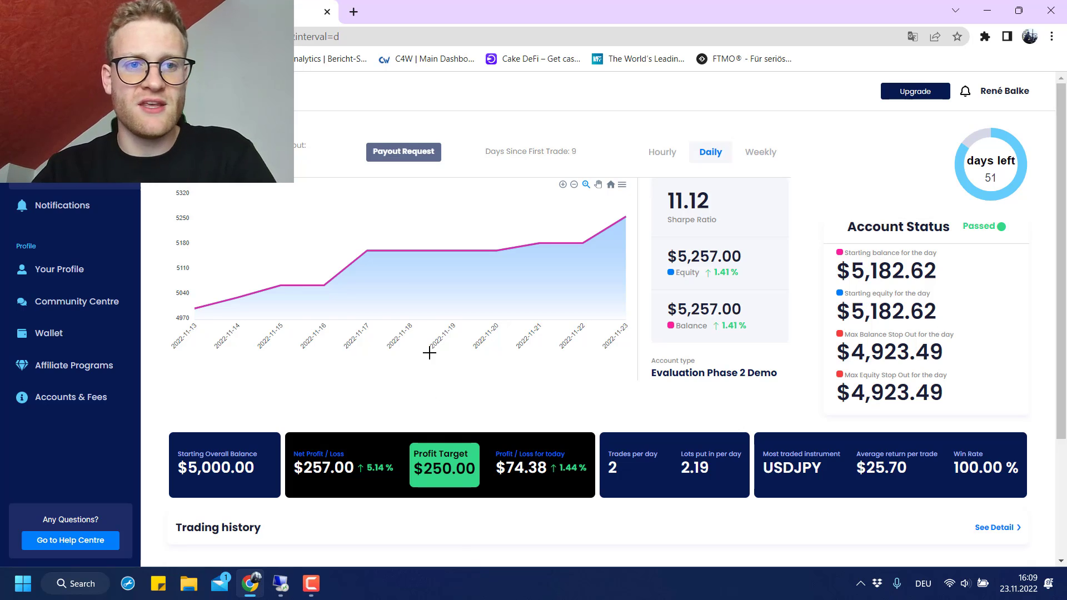